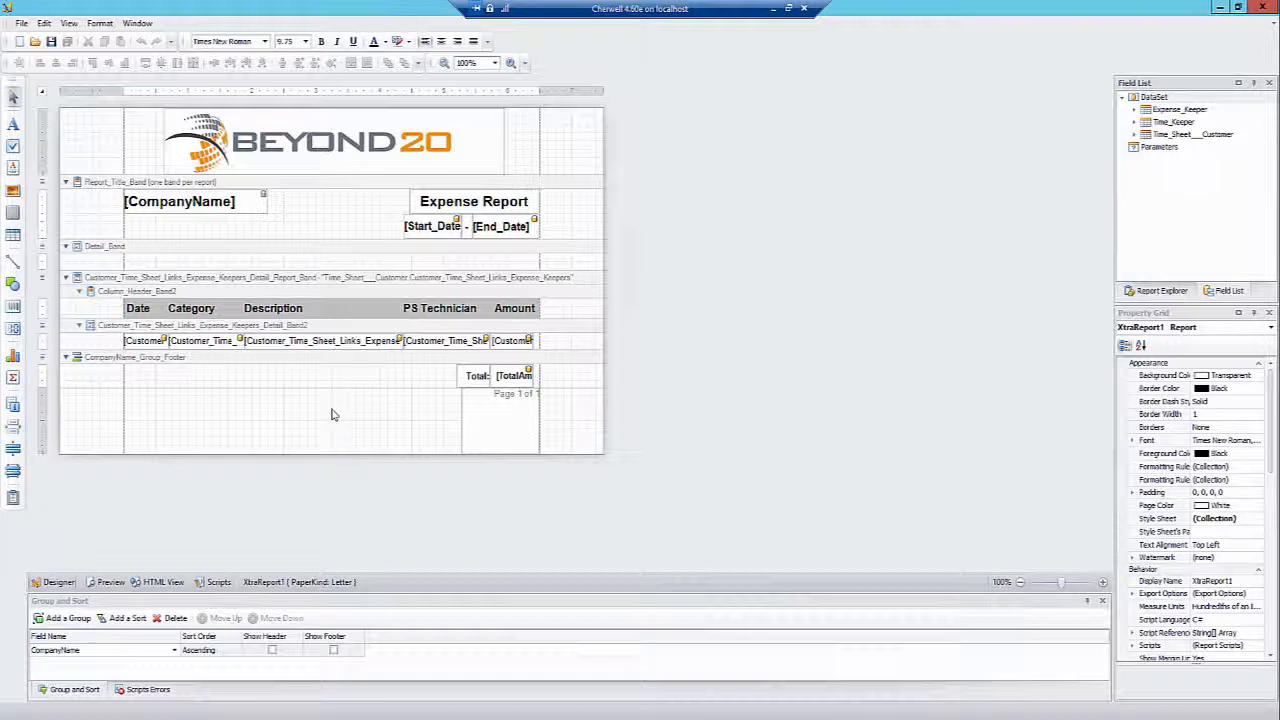
# Preview the rendered expense report and return to the layout designer
pyautogui.click(110, 582)
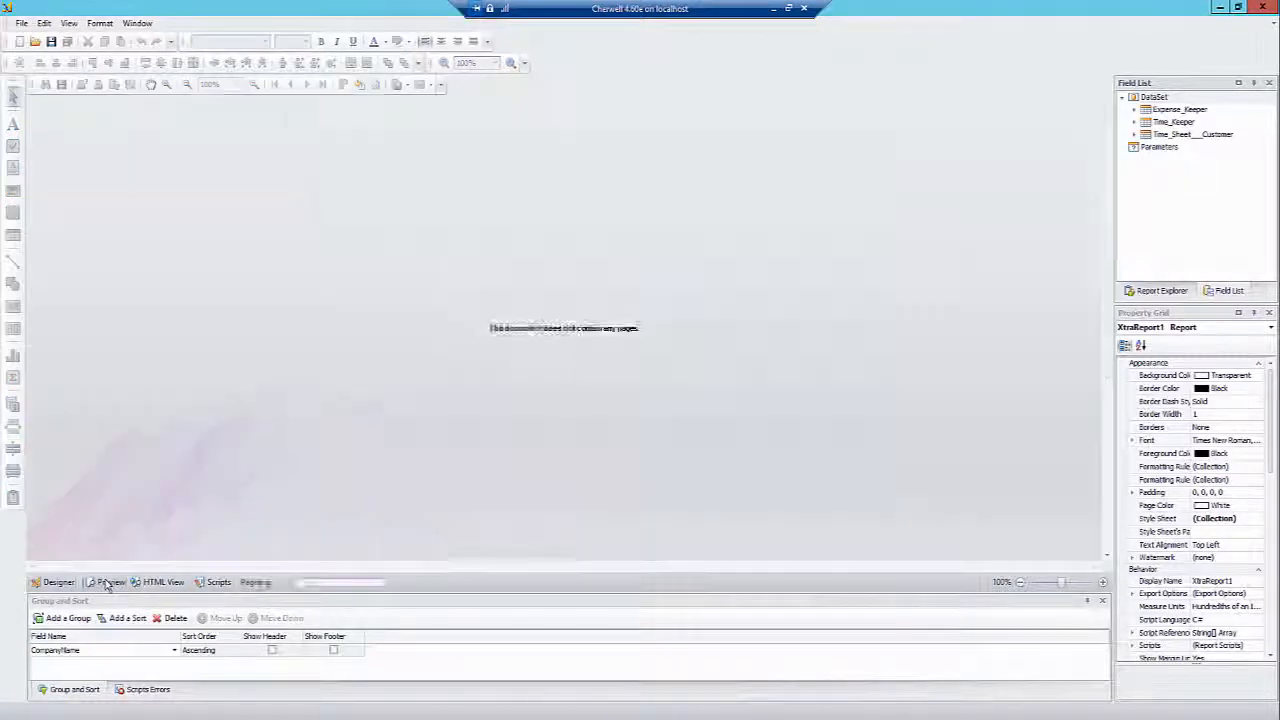
pyautogui.click(110, 582)
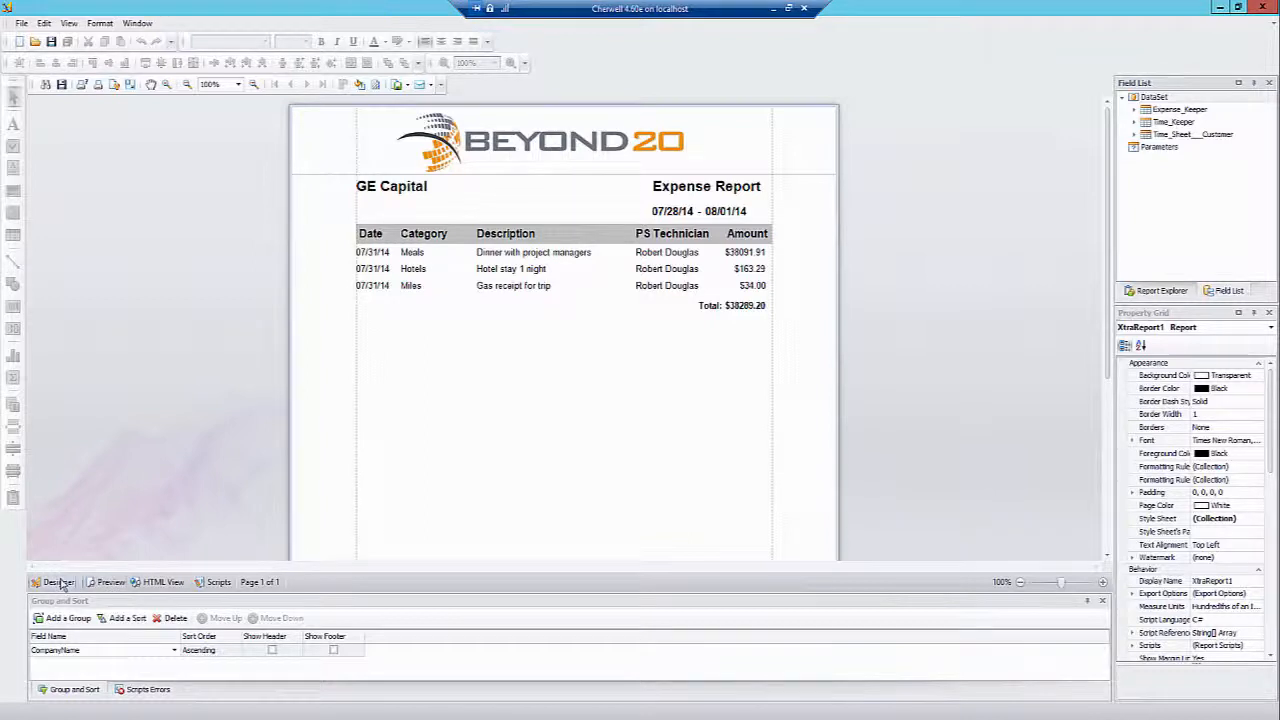
pyautogui.click(56, 582)
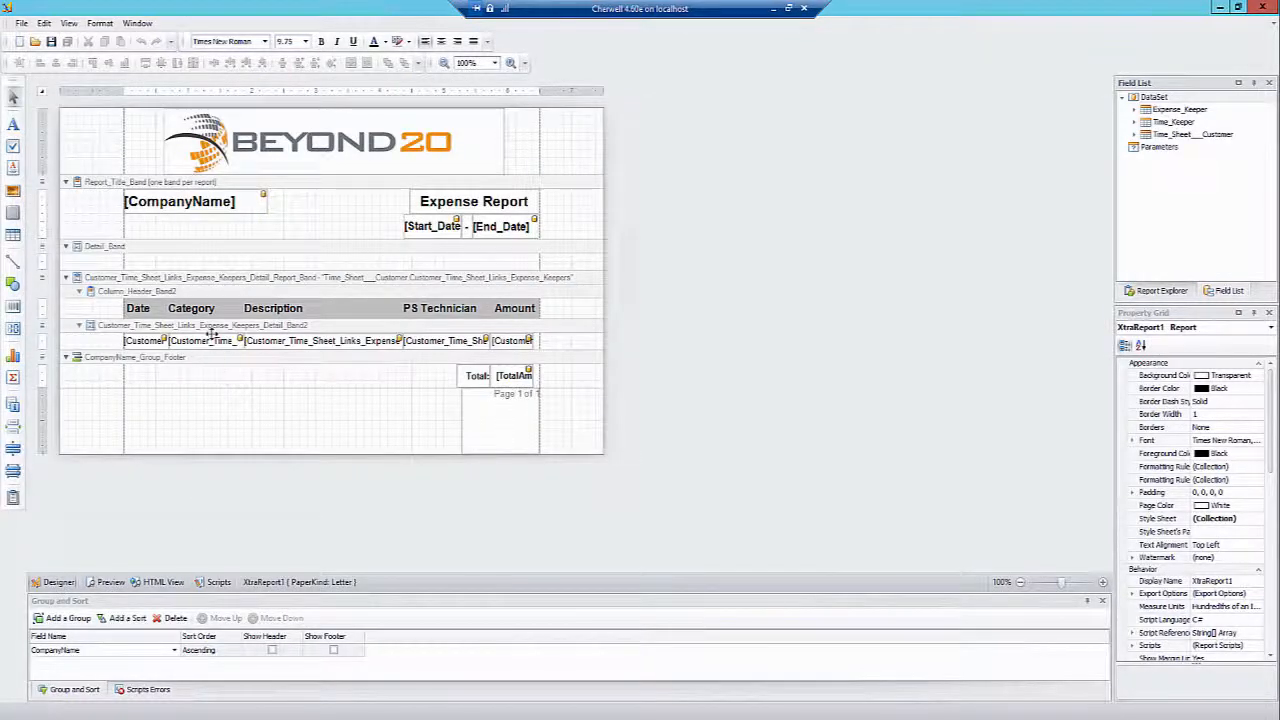
# Add an empty picture box in the group footer below the expense detail rows
pyautogui.click(330, 420)
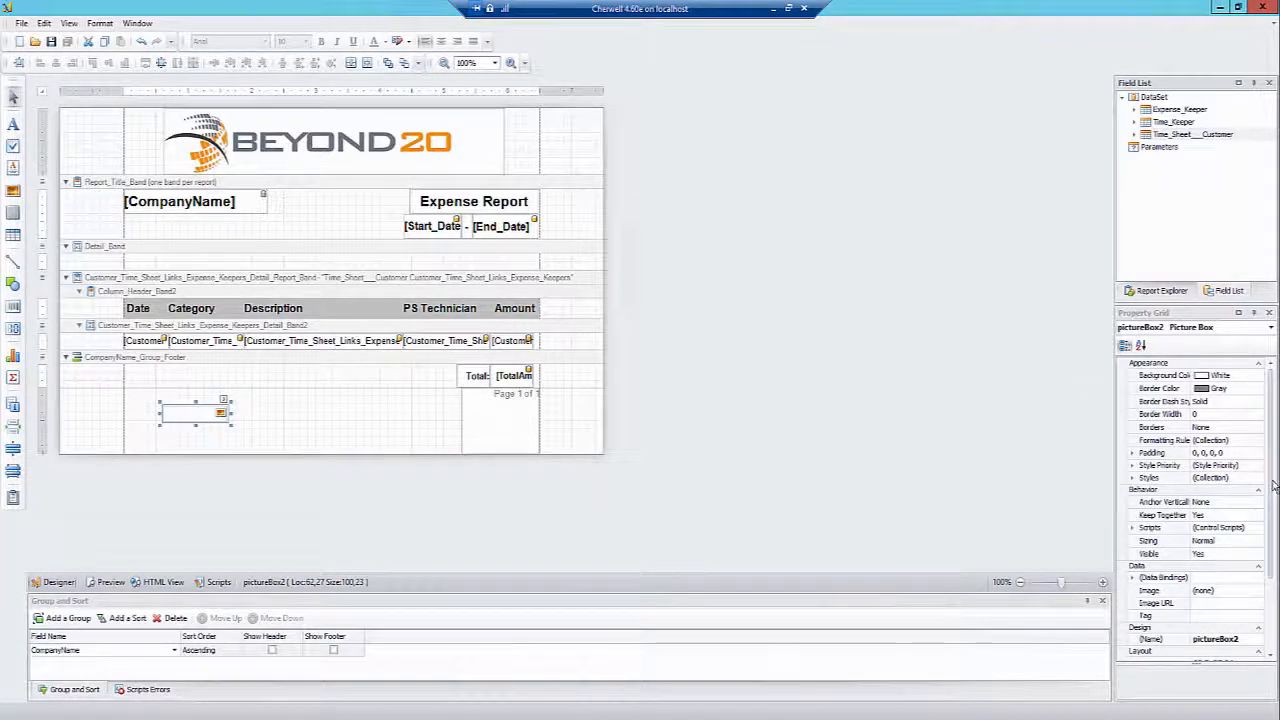
pyautogui.scroll(-3)
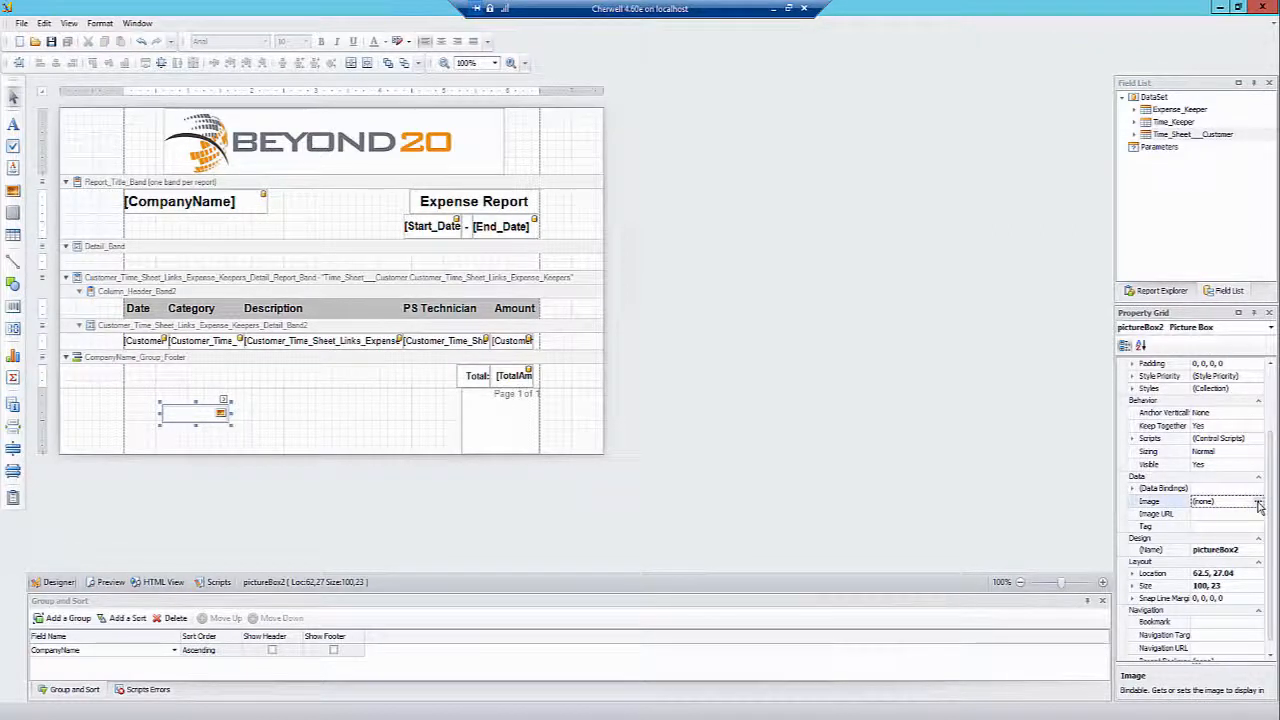
# Load download-blue.png from the Desktop as the picture box's image
pyautogui.click(1258, 500)
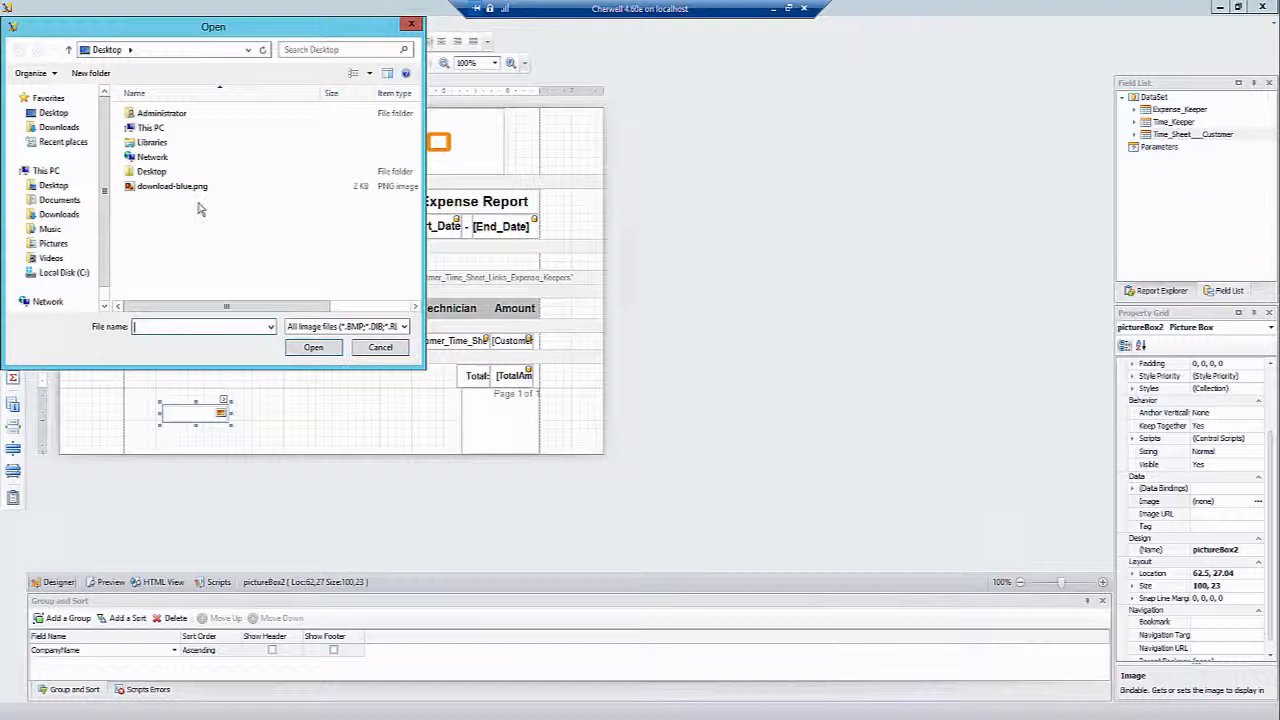
pyautogui.moveTo(172, 186)
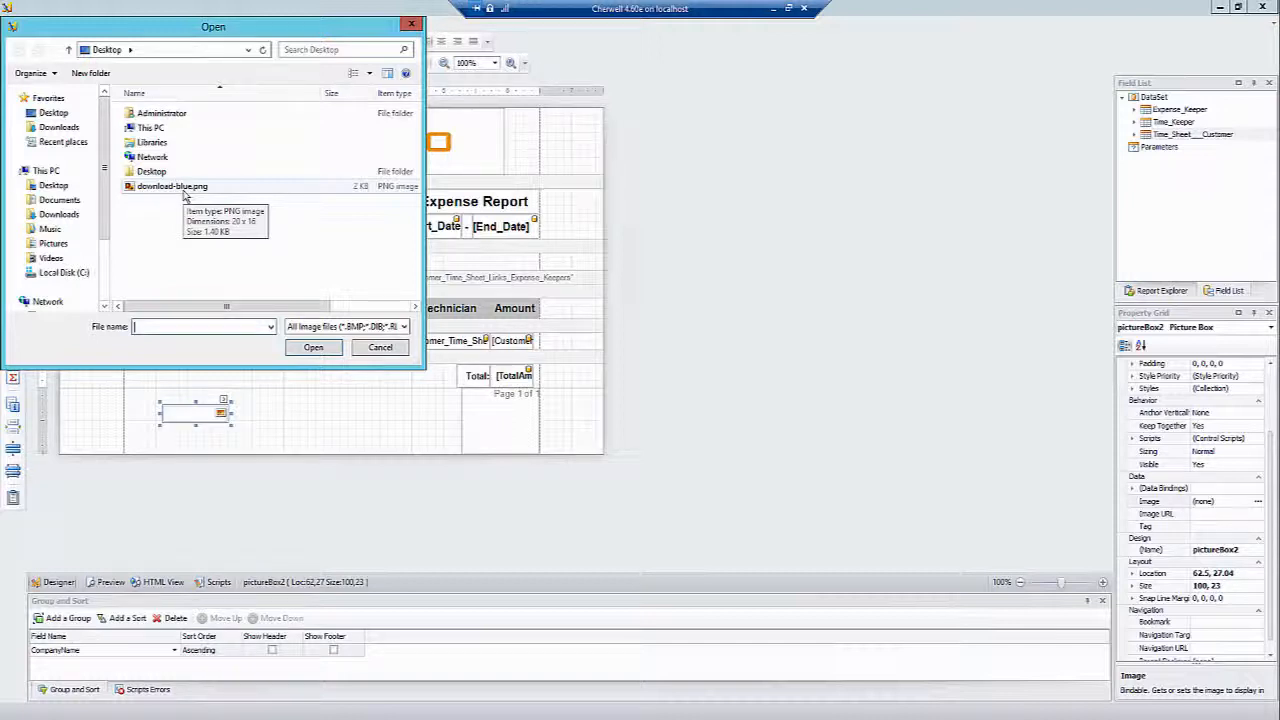
pyautogui.click(172, 186)
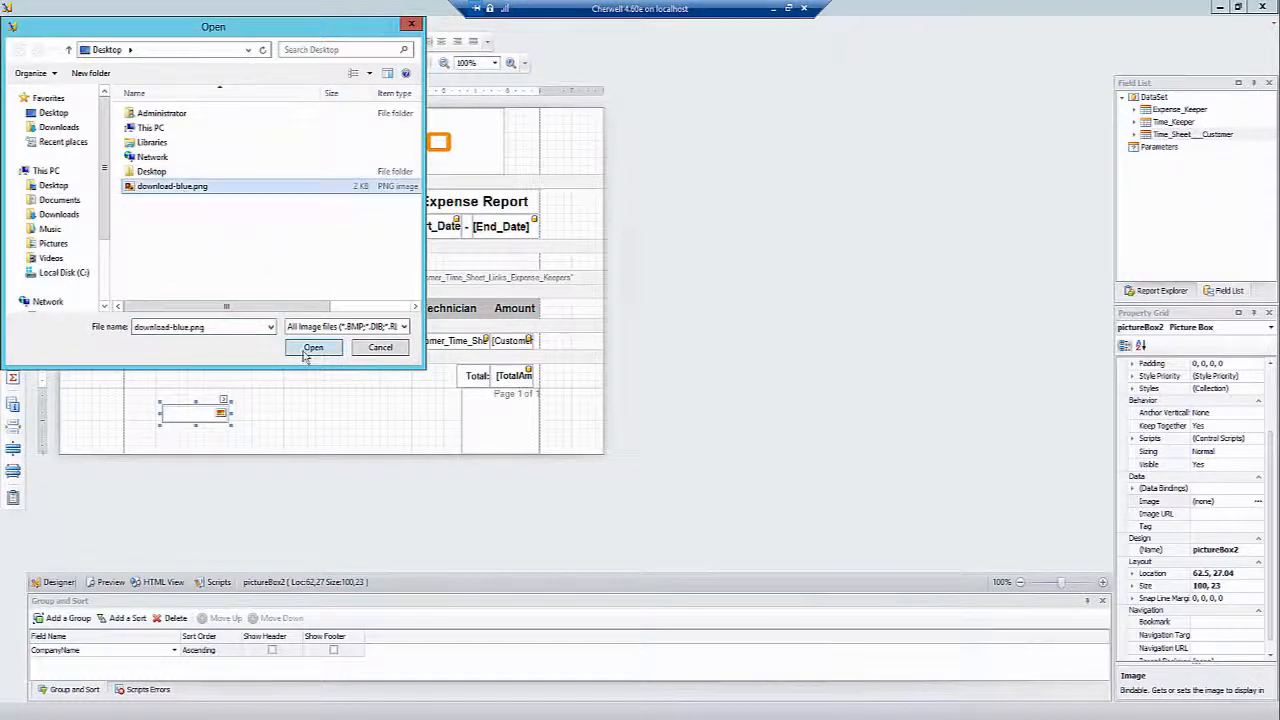
pyautogui.click(312, 348)
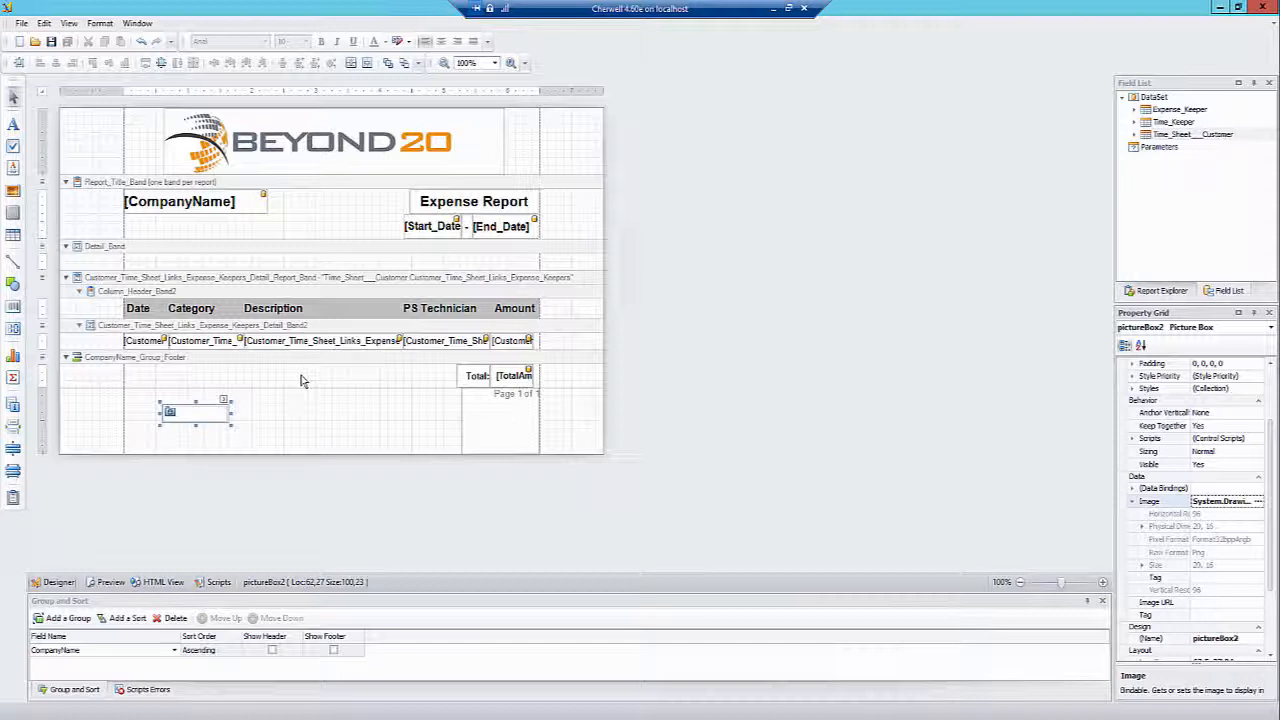
pyautogui.moveTo(324, 374)
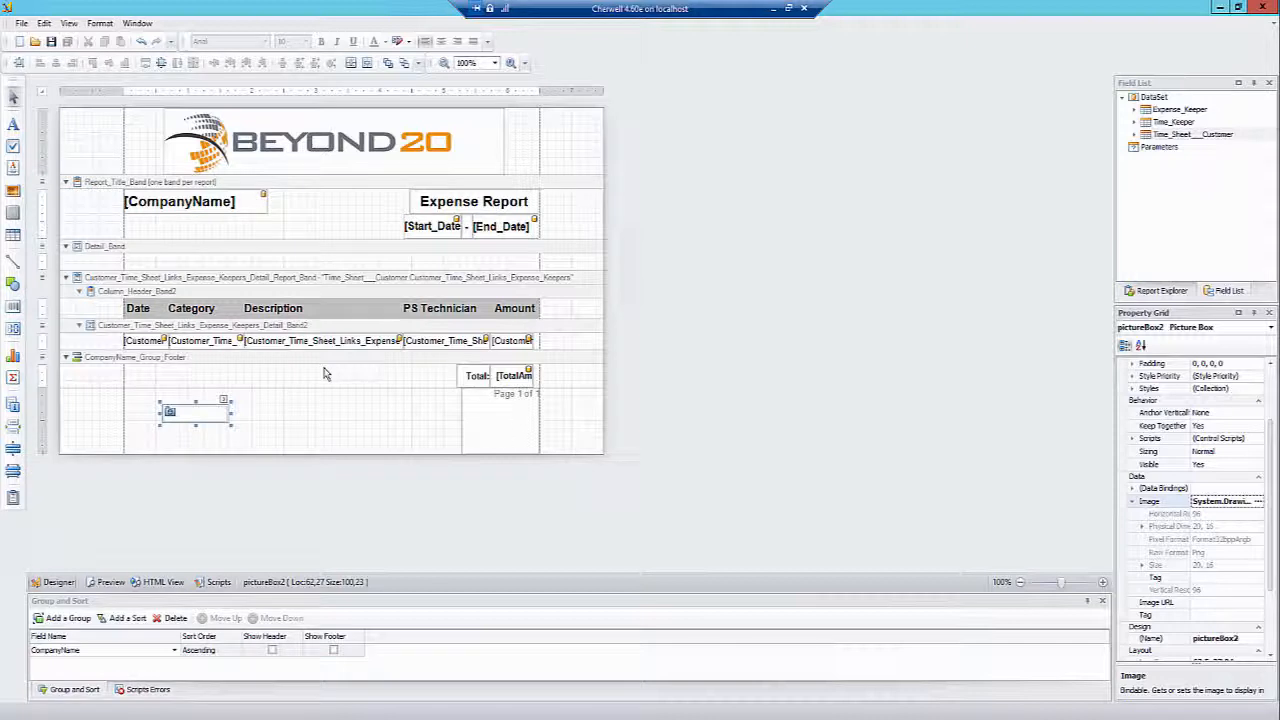
pyautogui.moveTo(952, 380)
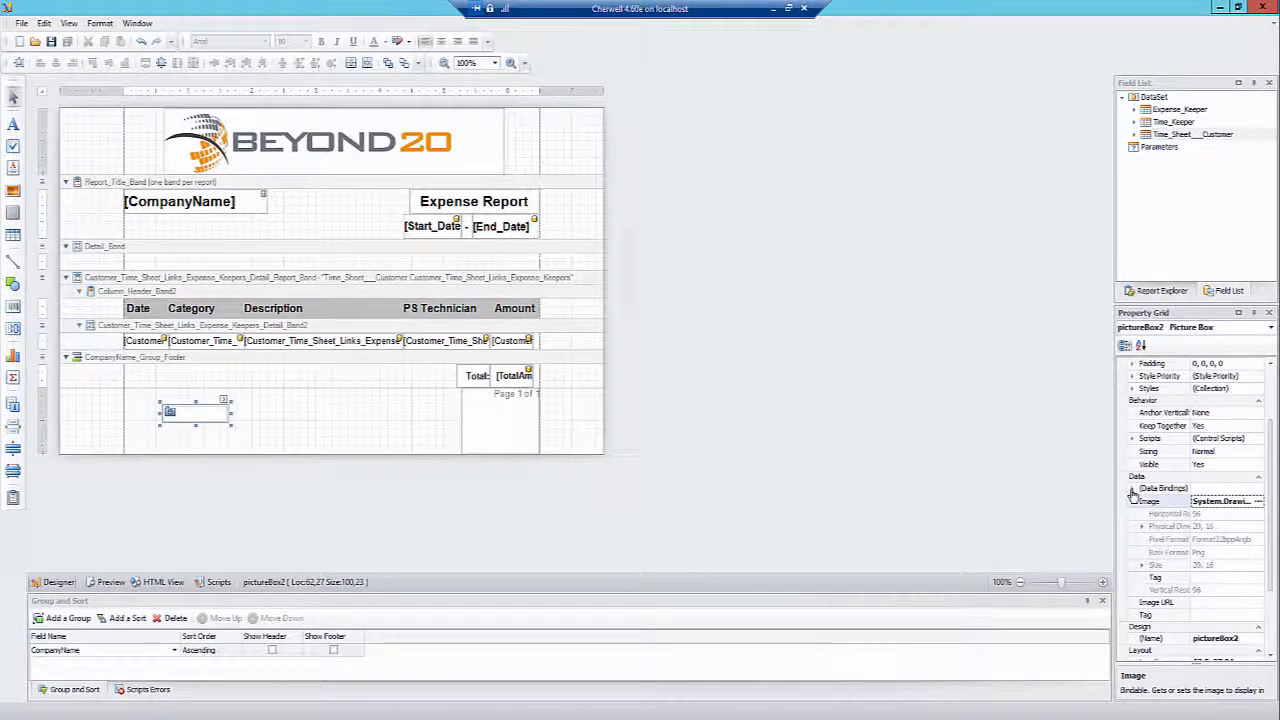
# Bind the icon's Navigation URL to the Expense_Keeper receipt URL field
pyautogui.click(1132, 488)
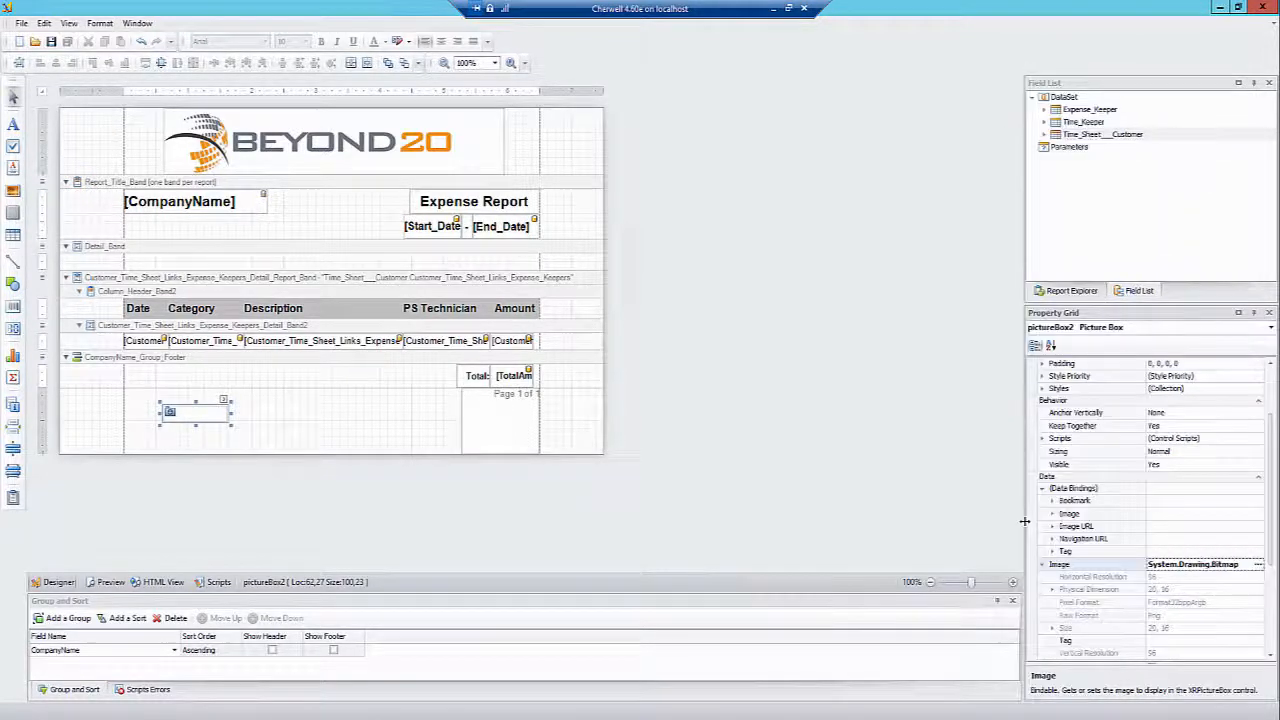
pyautogui.click(1052, 540)
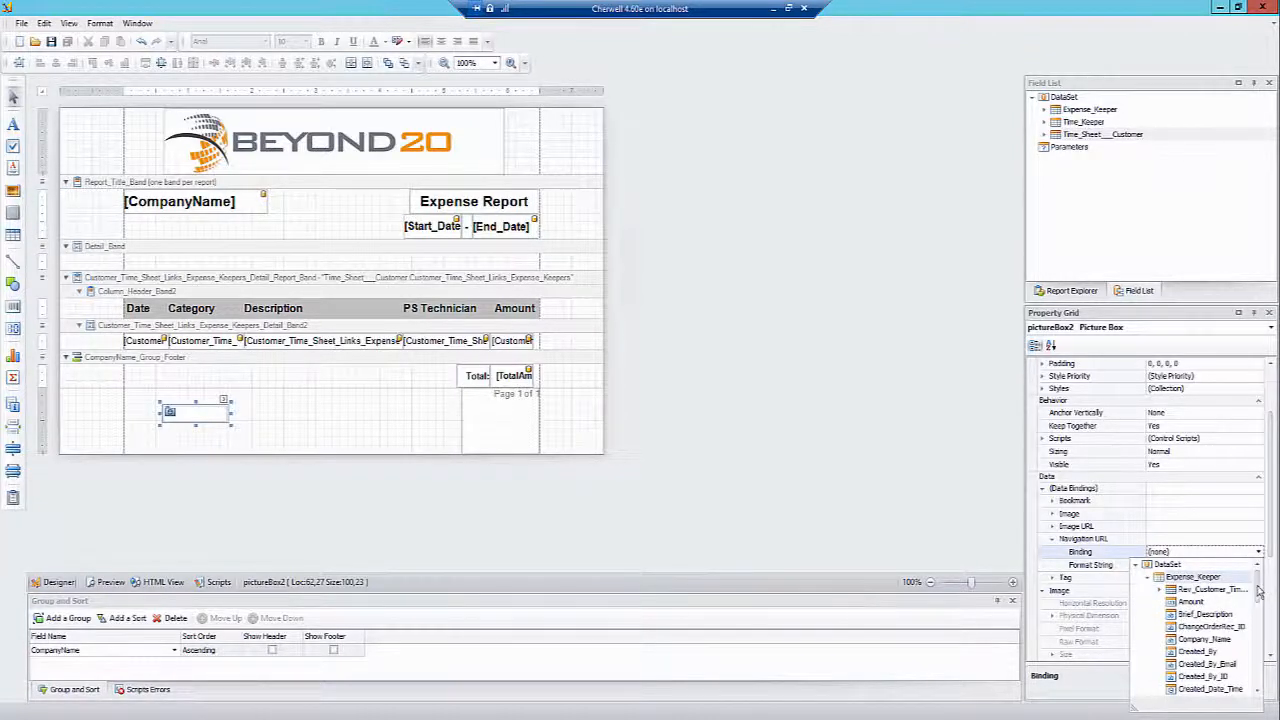
pyautogui.scroll(-3)
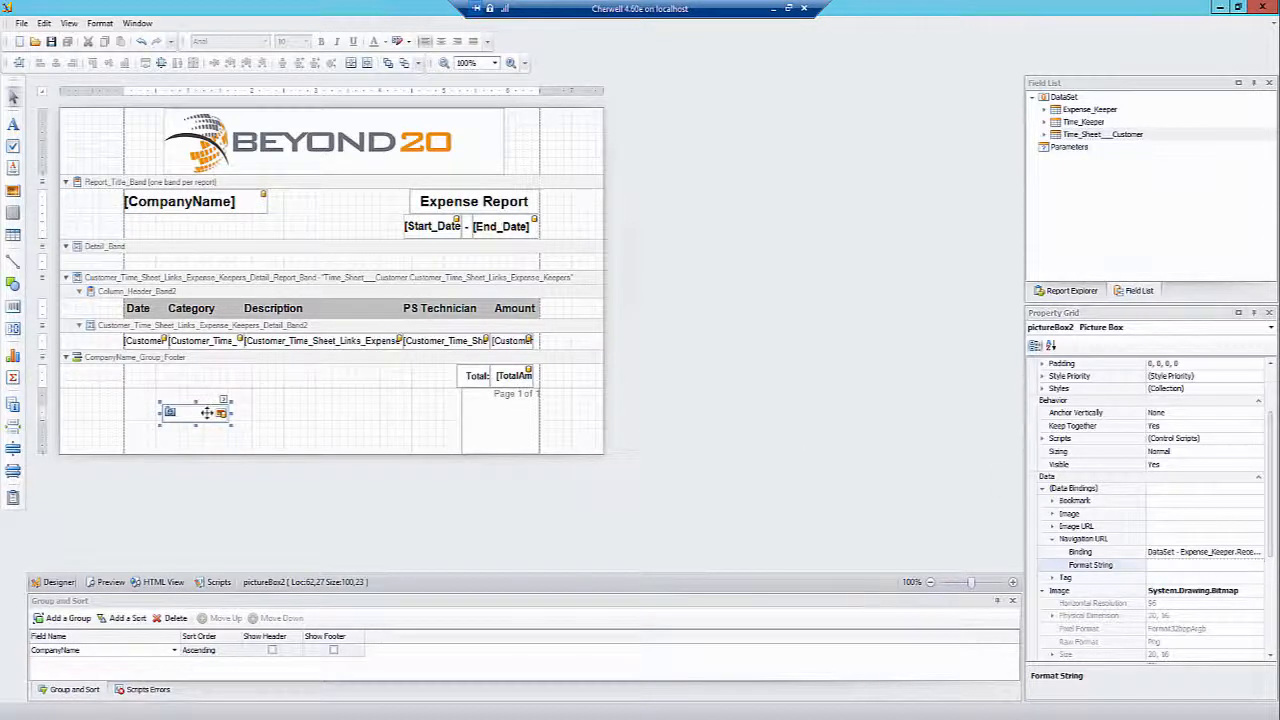
# Move the icon beneath the Description column and shrink it to about 48 x 33
pyautogui.moveTo(196, 412); pyautogui.dragTo(276, 414)
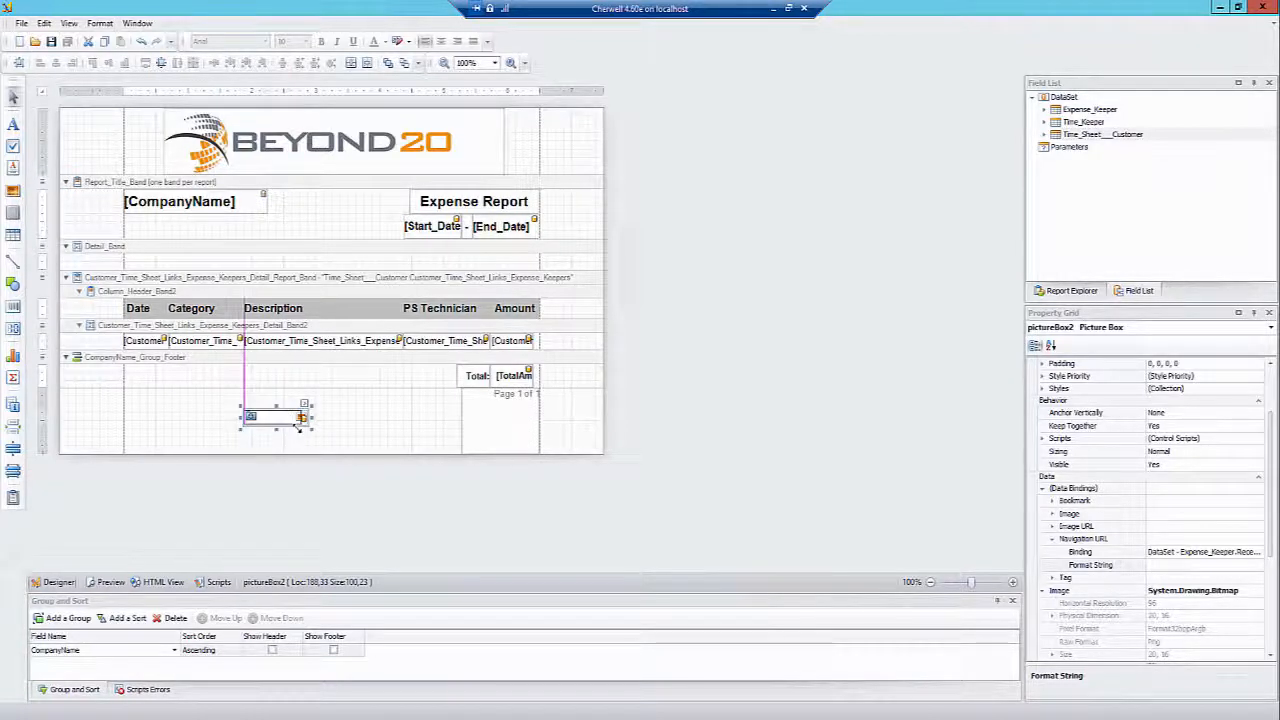
pyautogui.moveTo(308, 418); pyautogui.dragTo(272, 418)
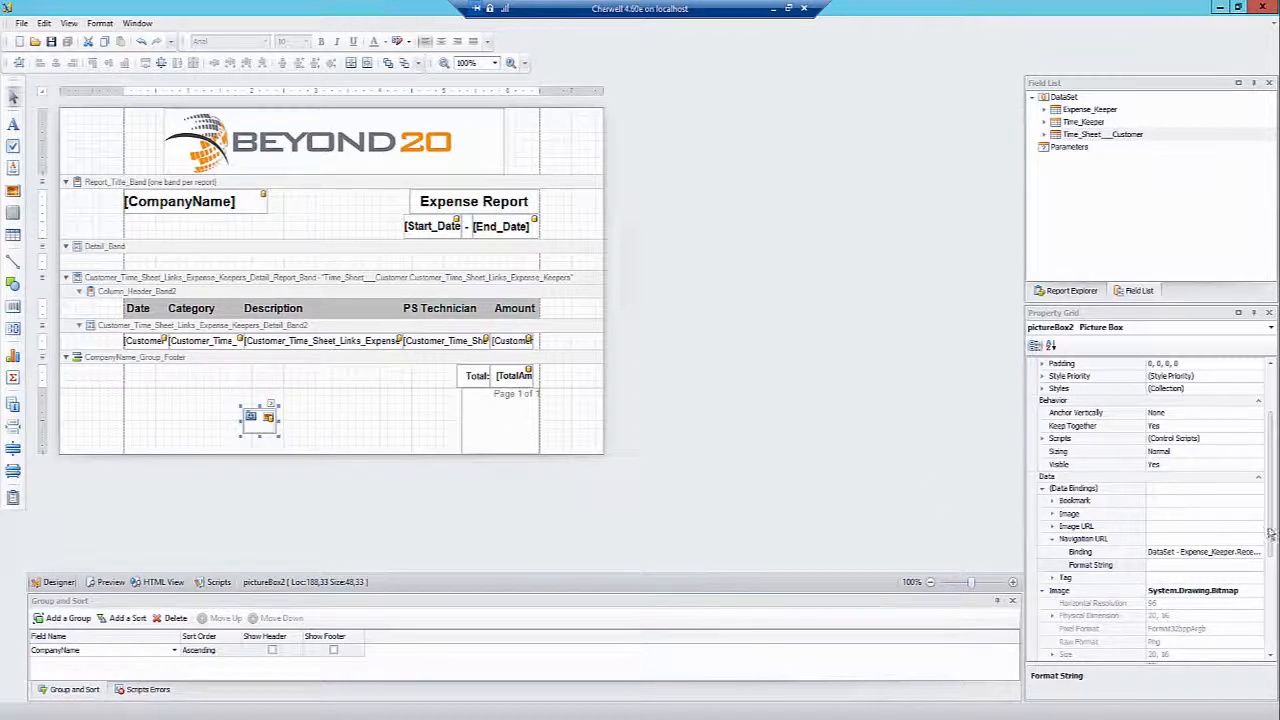
pyautogui.scroll(-3)
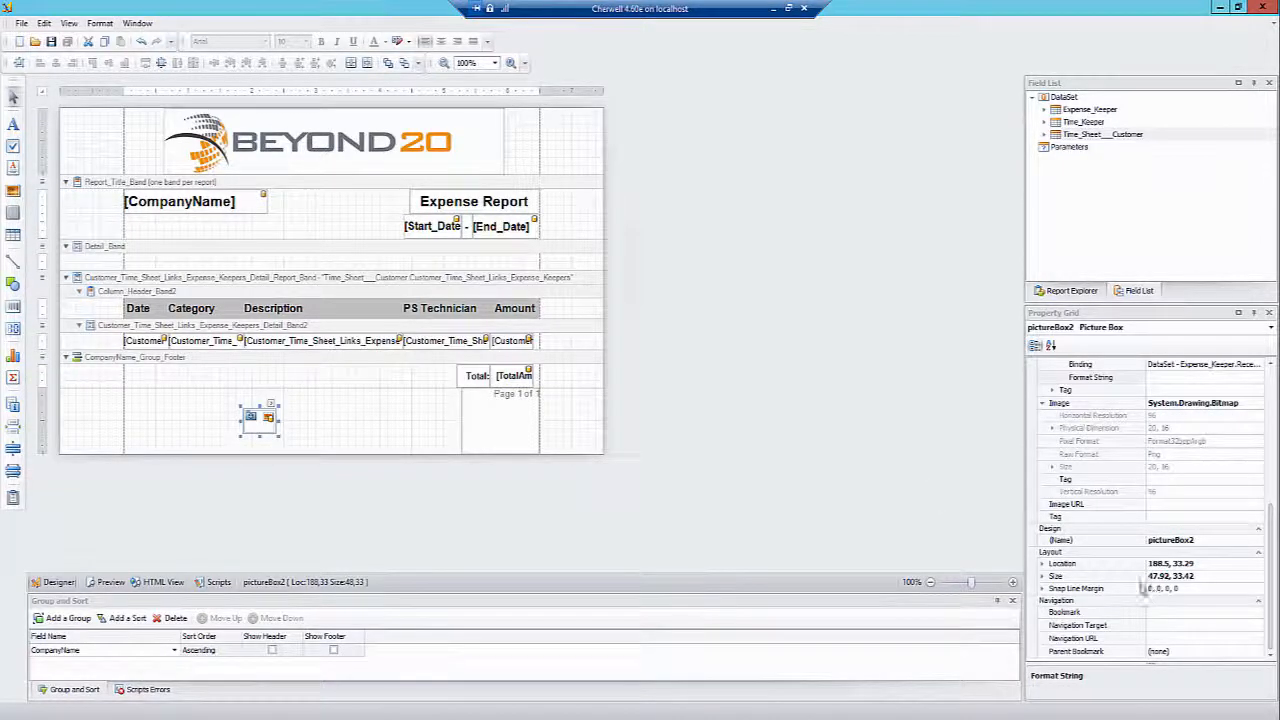
pyautogui.click(1200, 576)
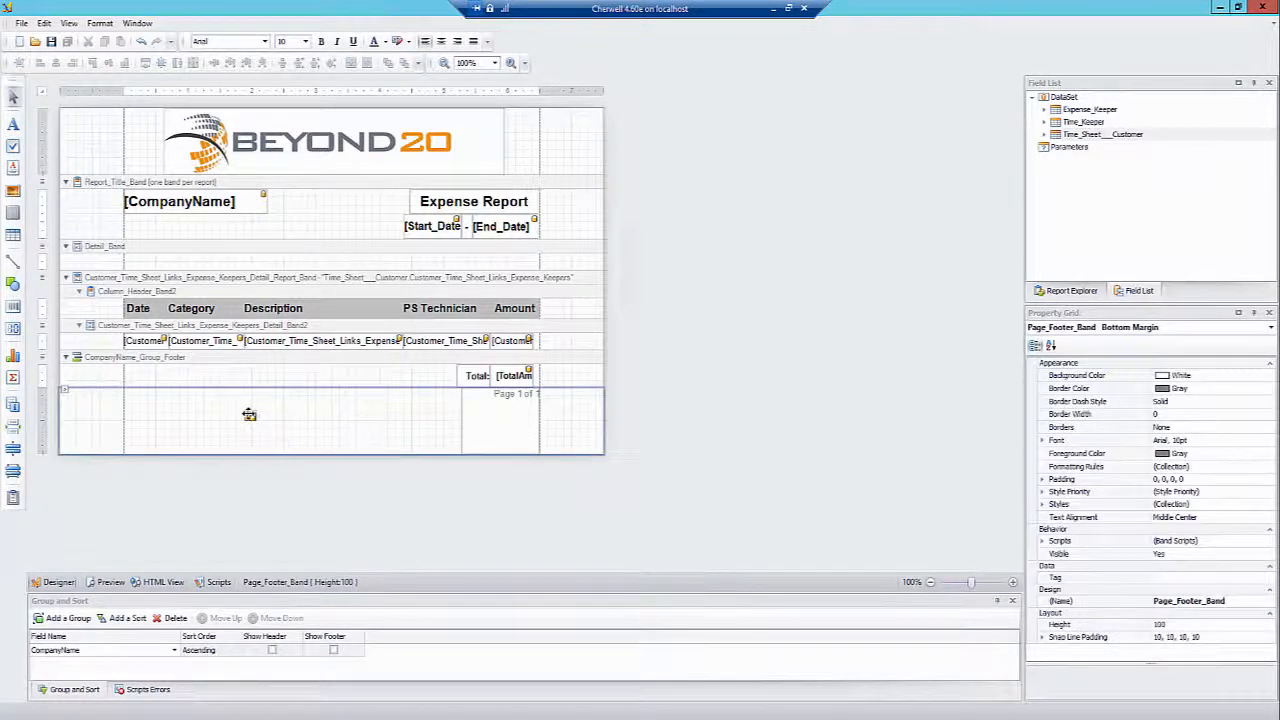
# Place pictureBox2 in the detail band beside the Description field and start the preview
pyautogui.click(250, 412)
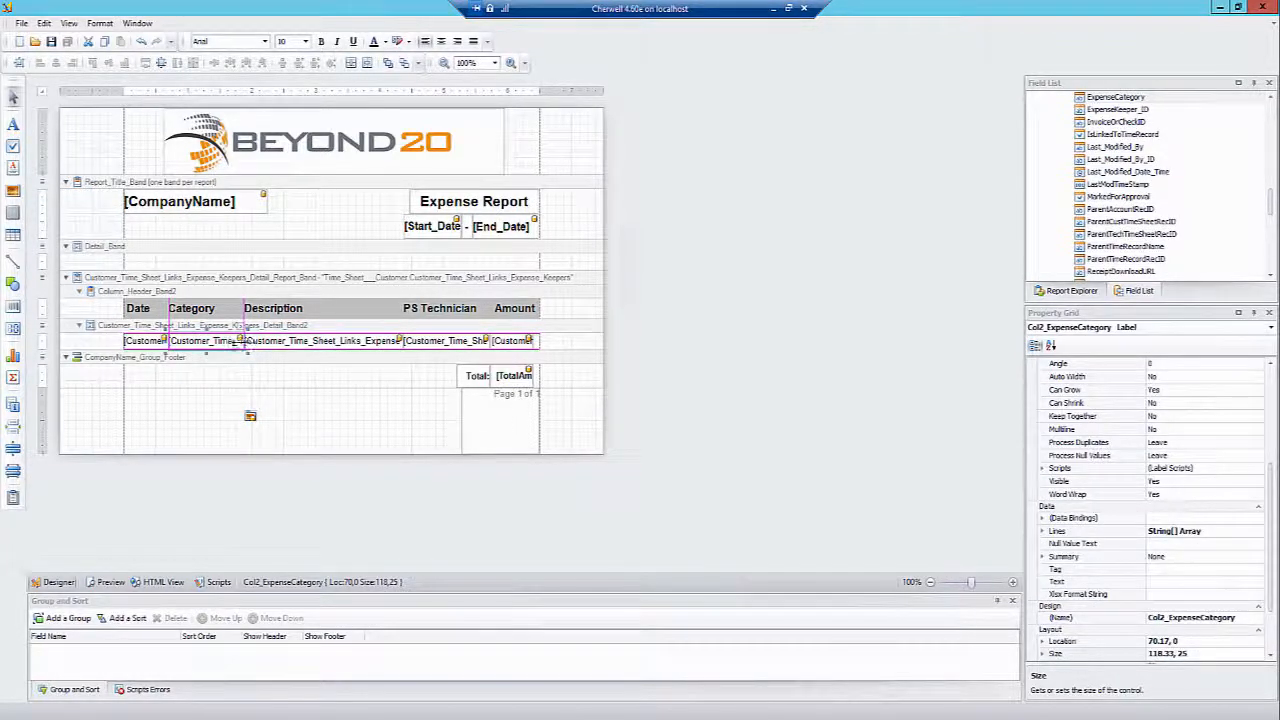
pyautogui.click(250, 414)
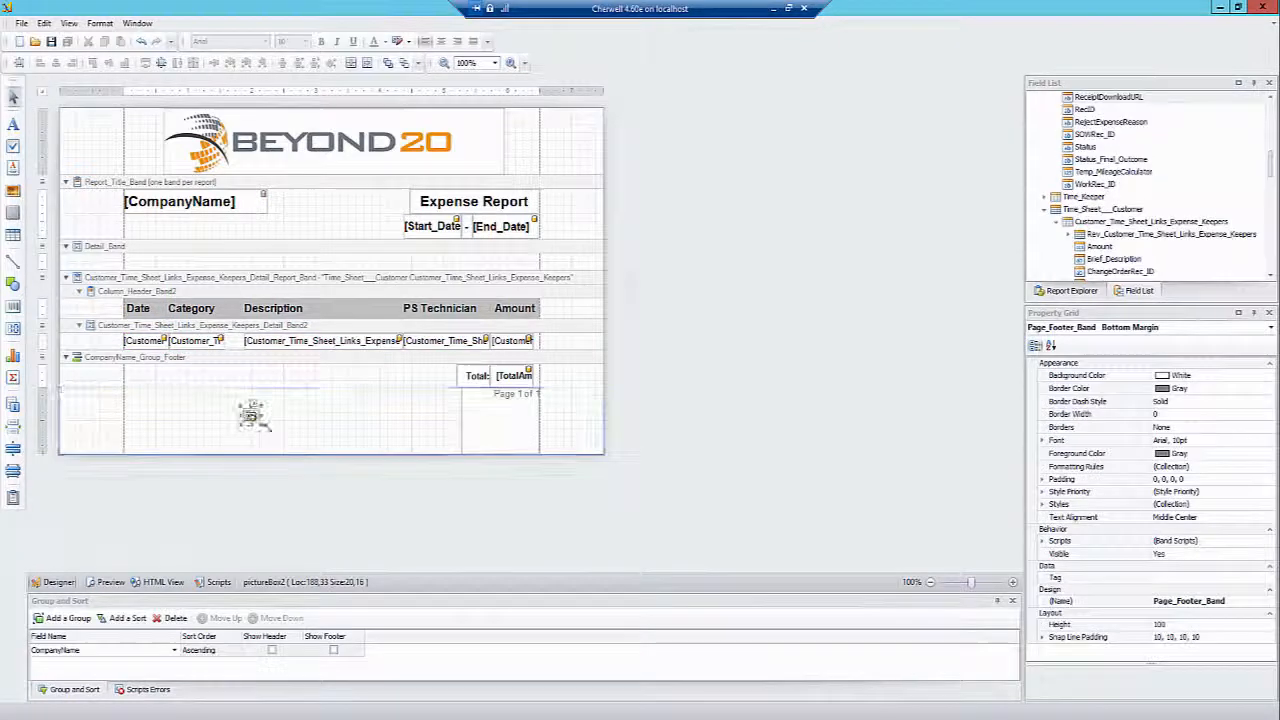
pyautogui.click(250, 414)
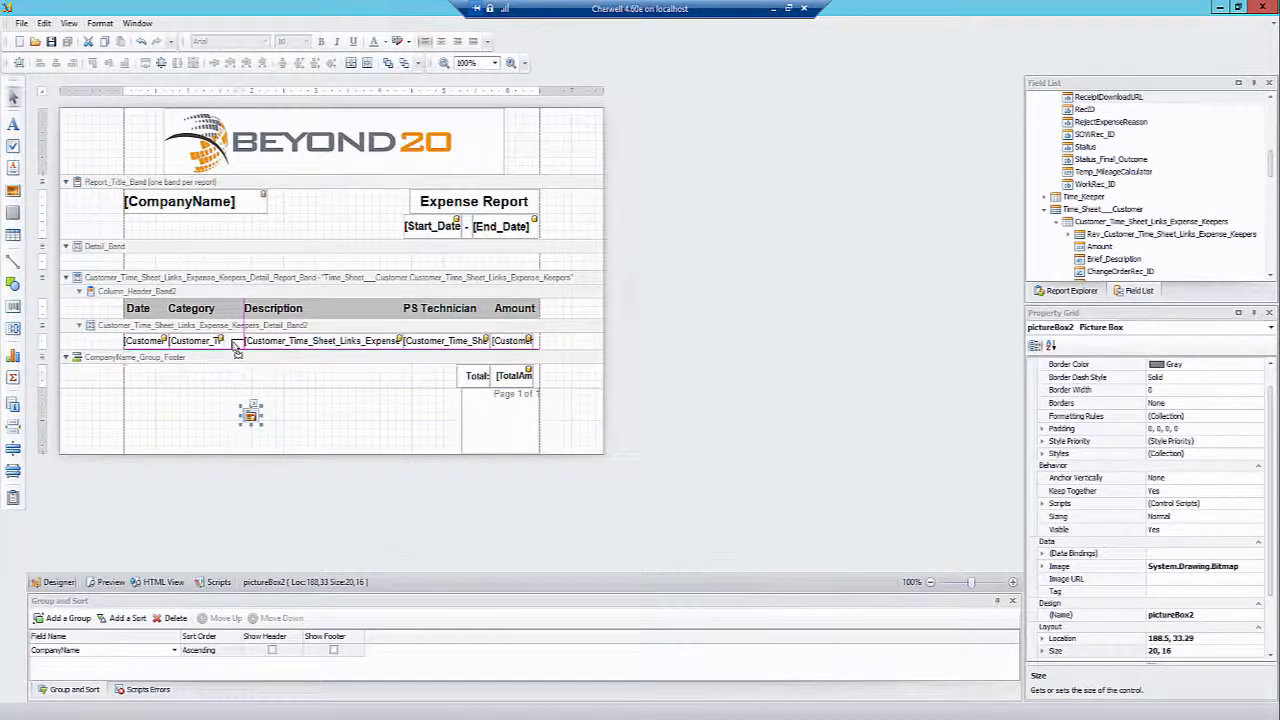
pyautogui.click(220, 340)
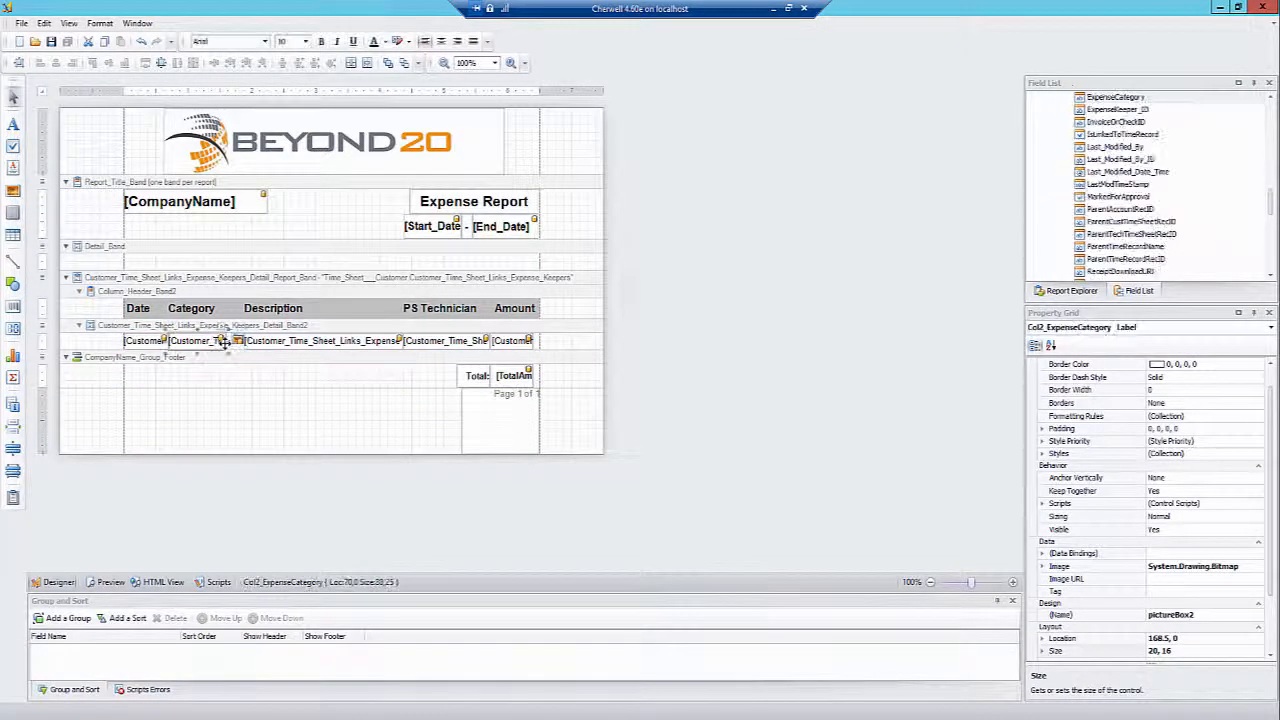
pyautogui.click(224, 340)
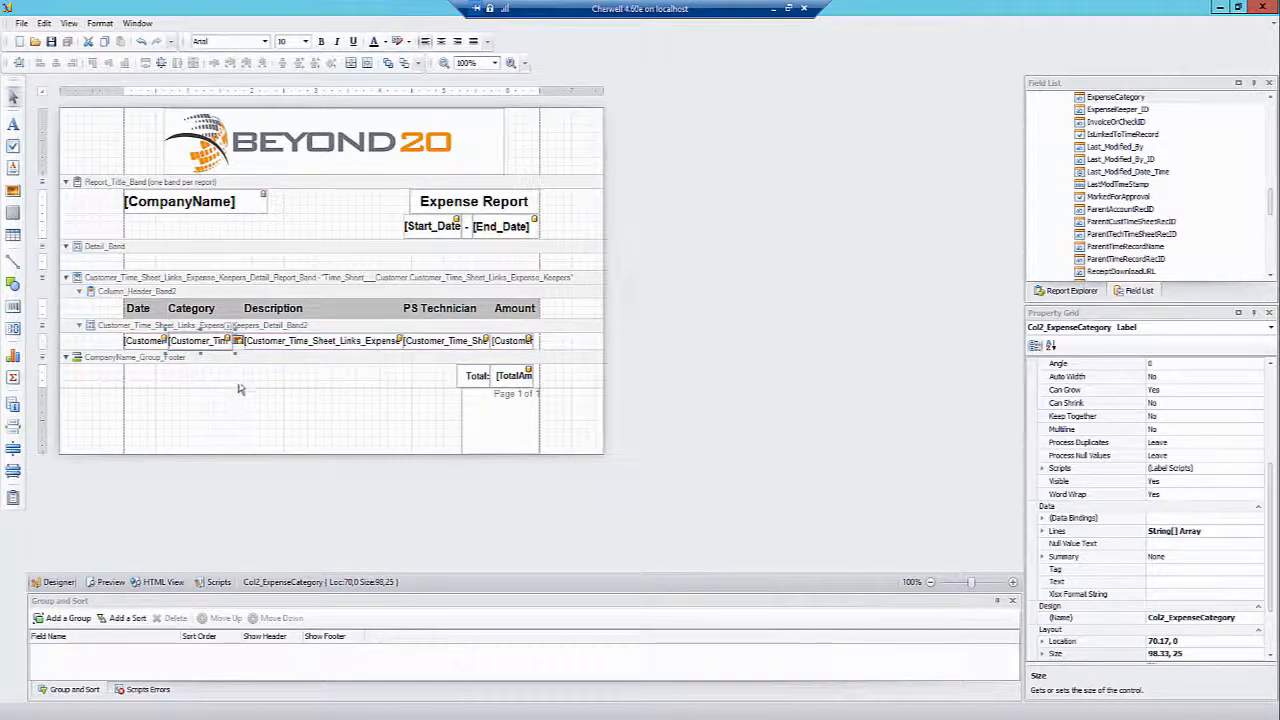
pyautogui.click(240, 420)
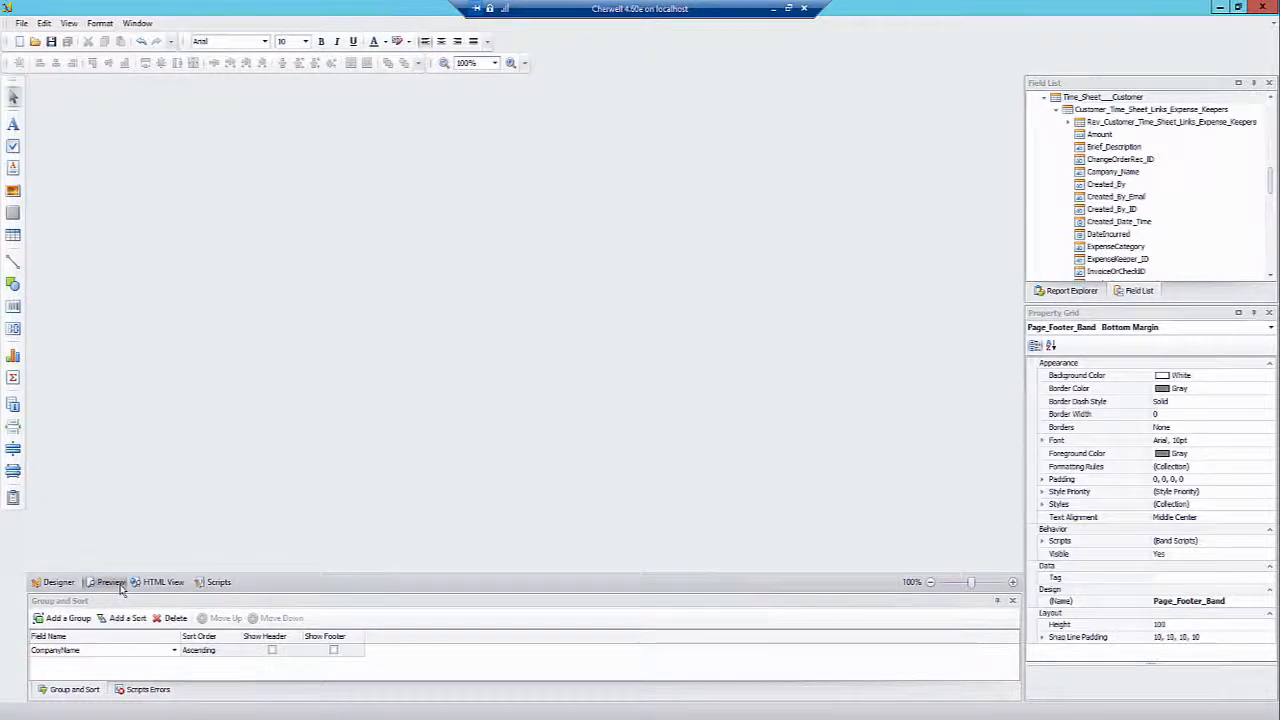
pyautogui.click(112, 582)
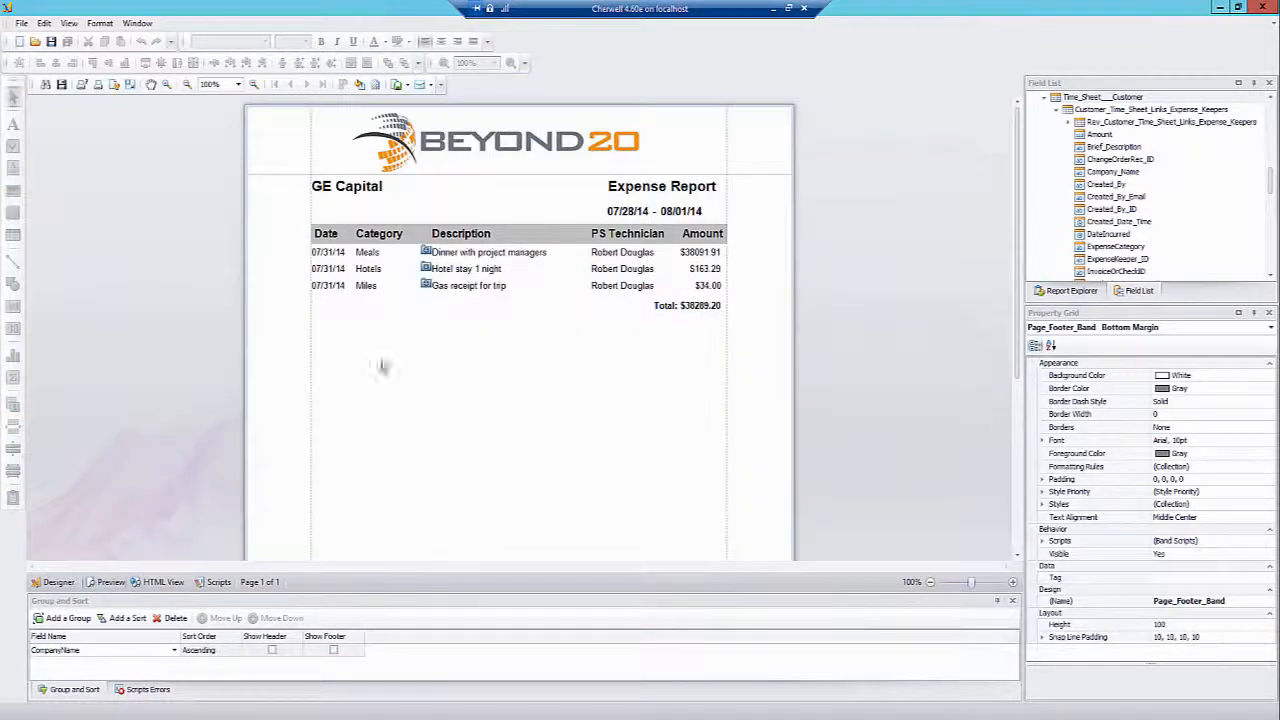
pyautogui.moveTo(436, 262)
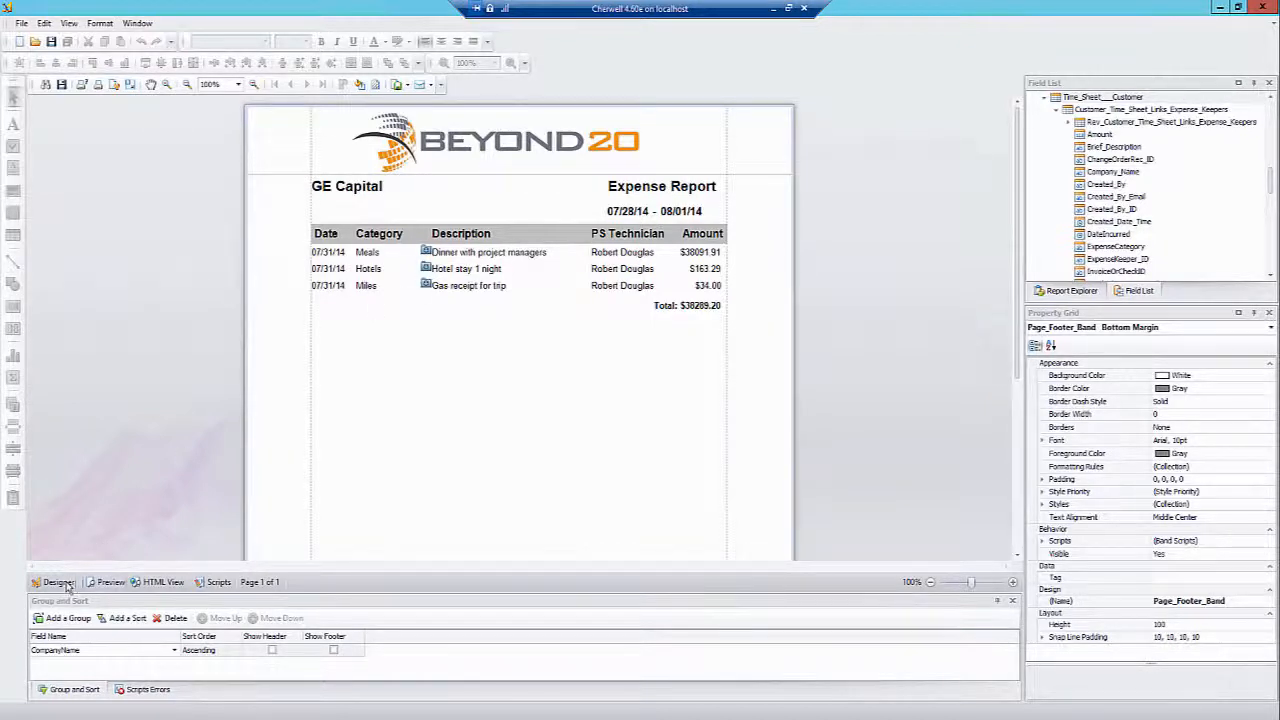
pyautogui.click(58, 582)
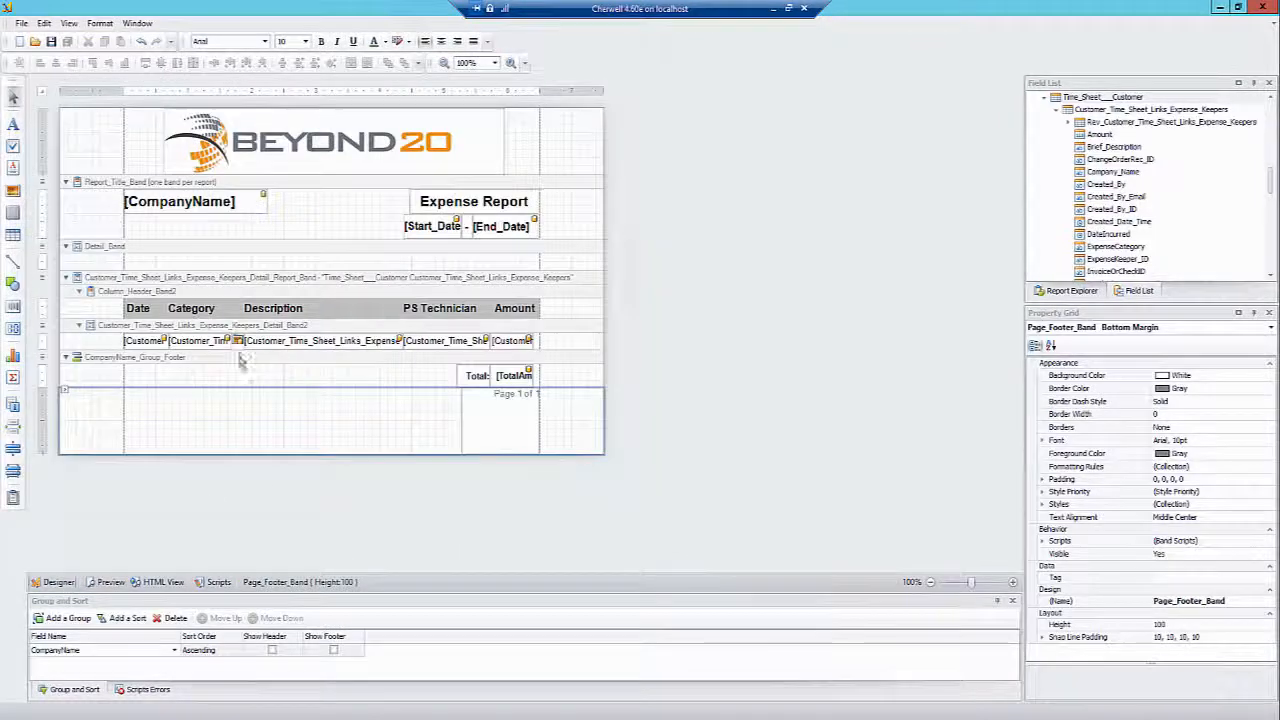
pyautogui.click(238, 340)
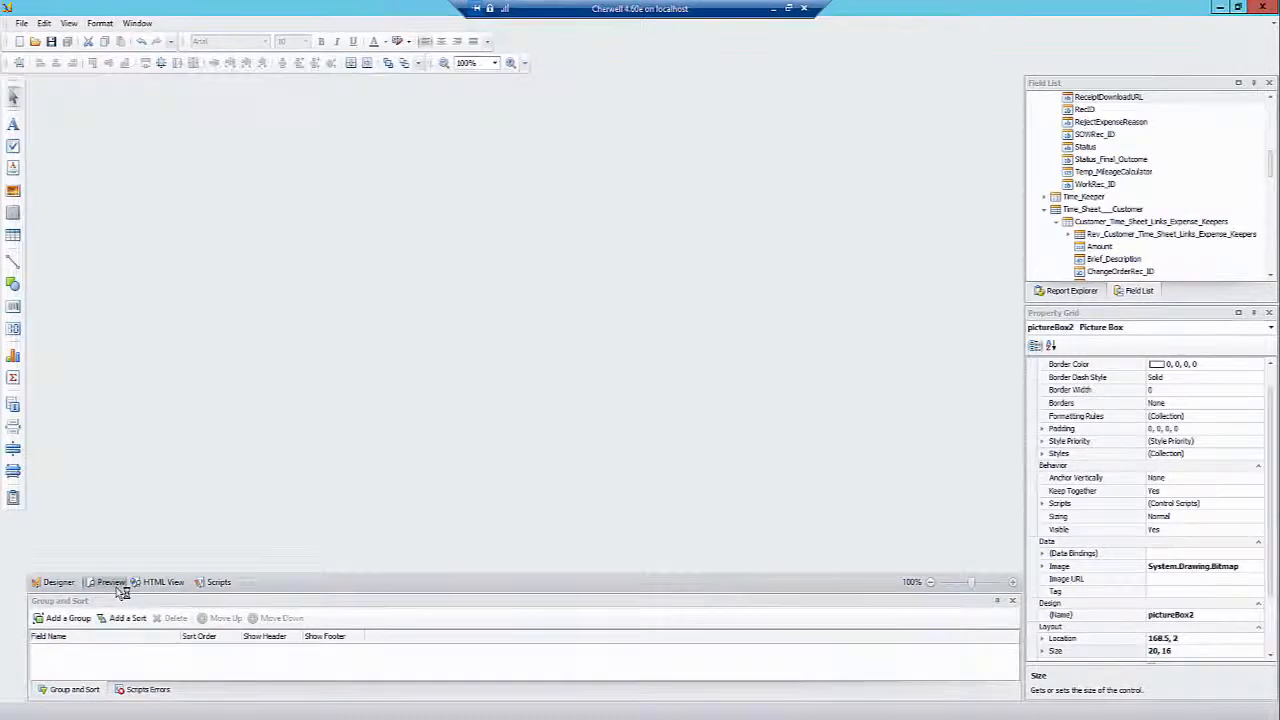
pyautogui.click(110, 582)
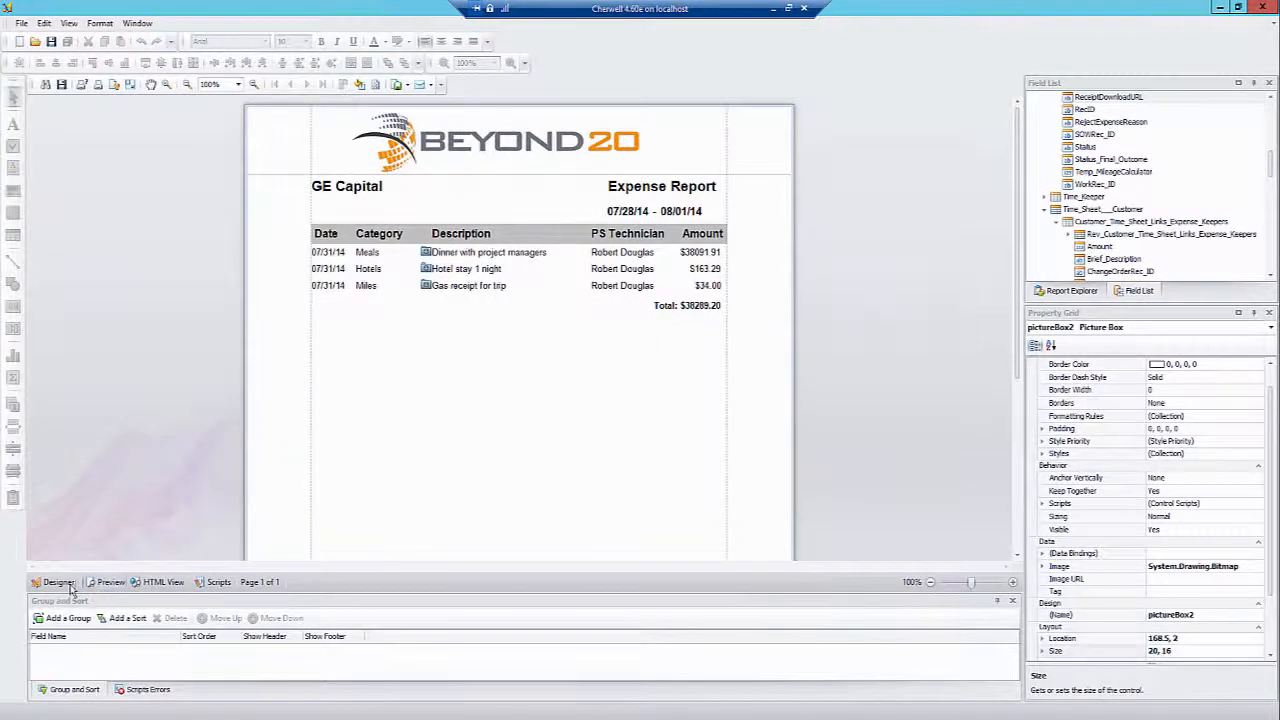
pyautogui.click(56, 582)
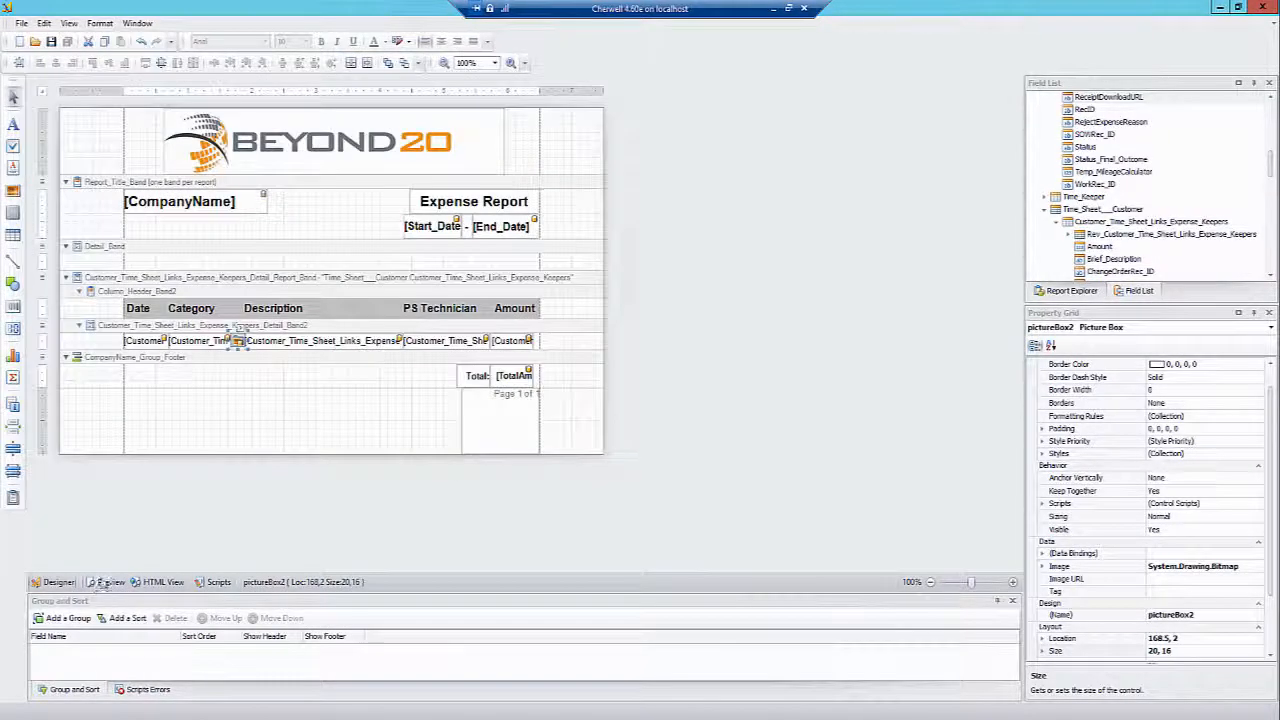
pyautogui.click(110, 582)
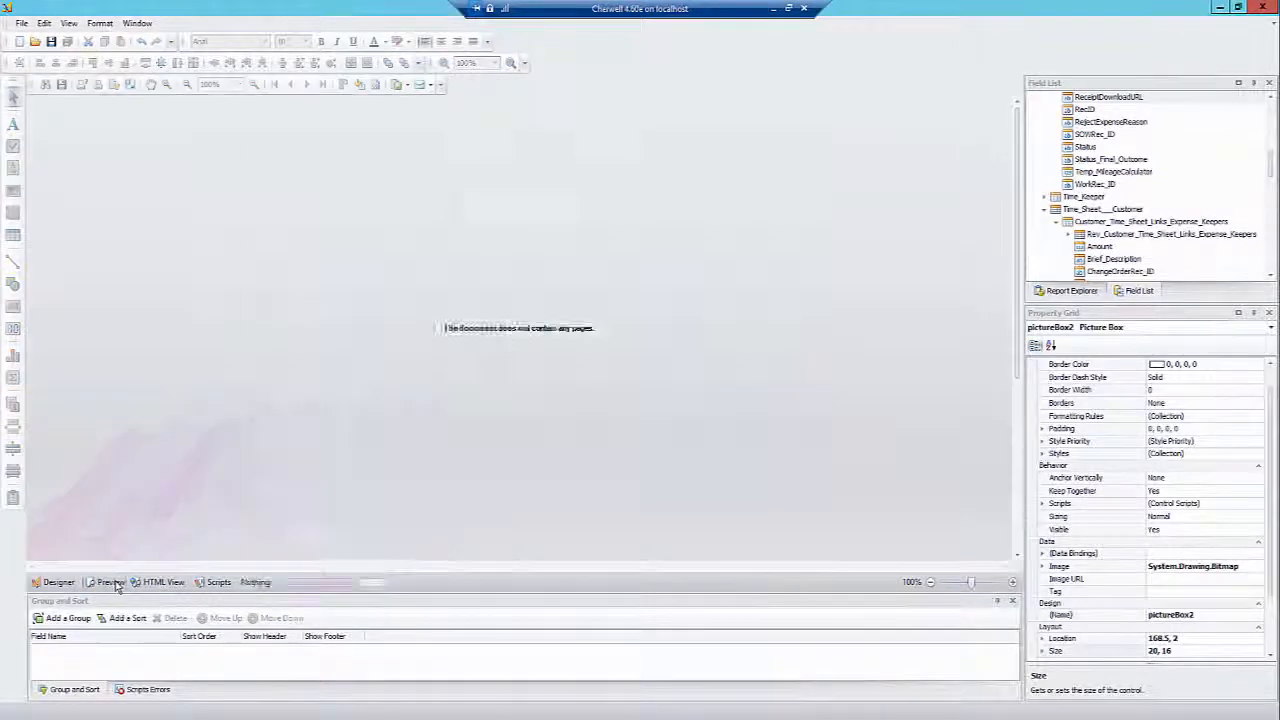
pyautogui.click(110, 582)
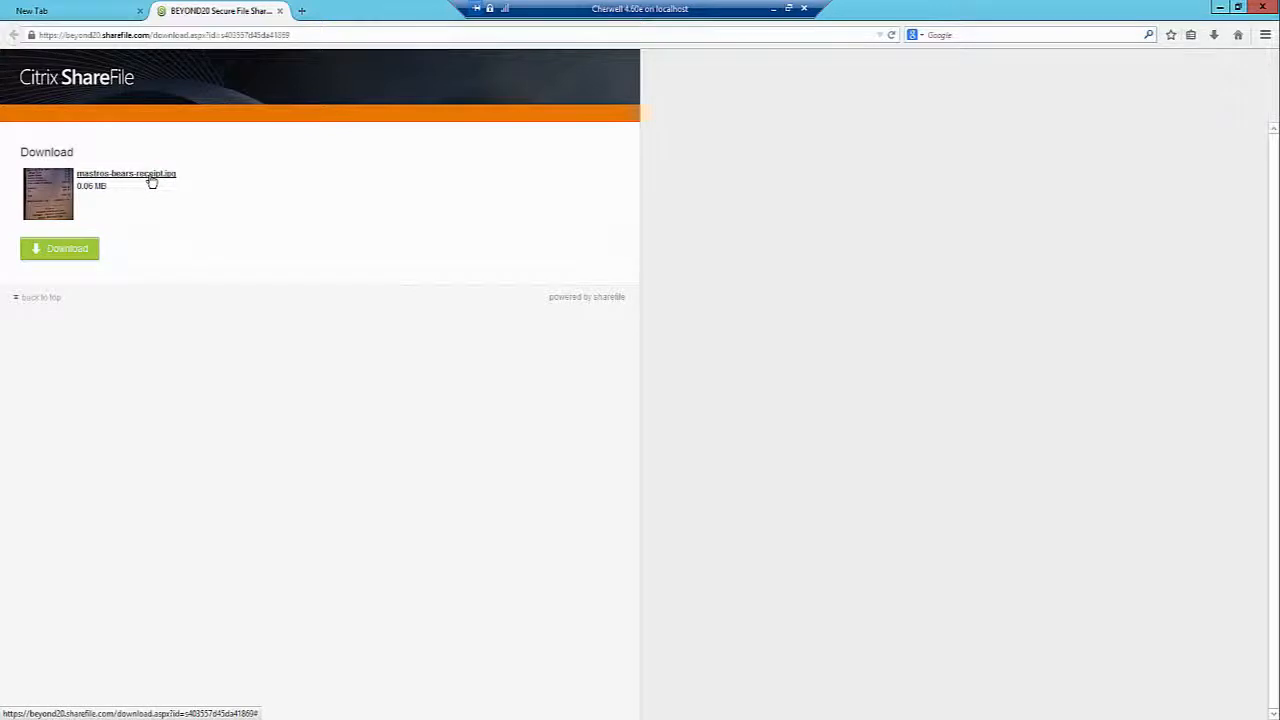
# Open the linked ShareFile receipt image and dismiss the Firefox download prompt
pyautogui.click(60, 248)
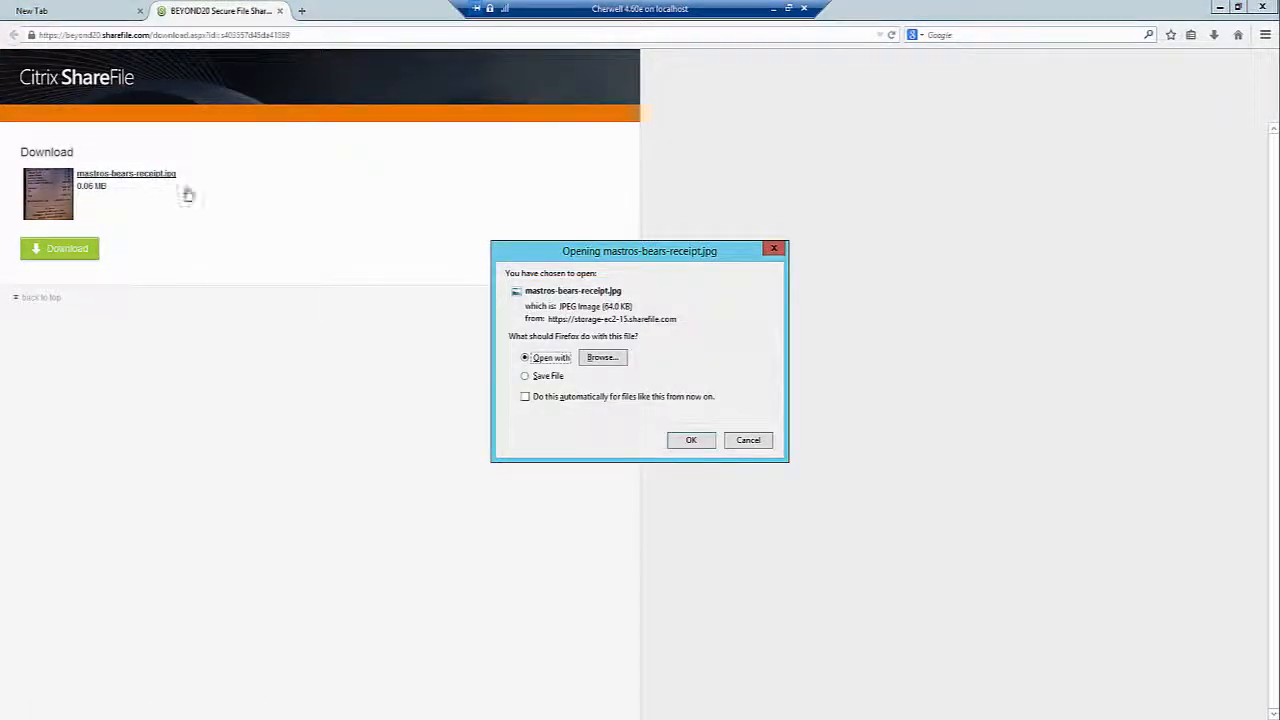
pyautogui.click(692, 440)
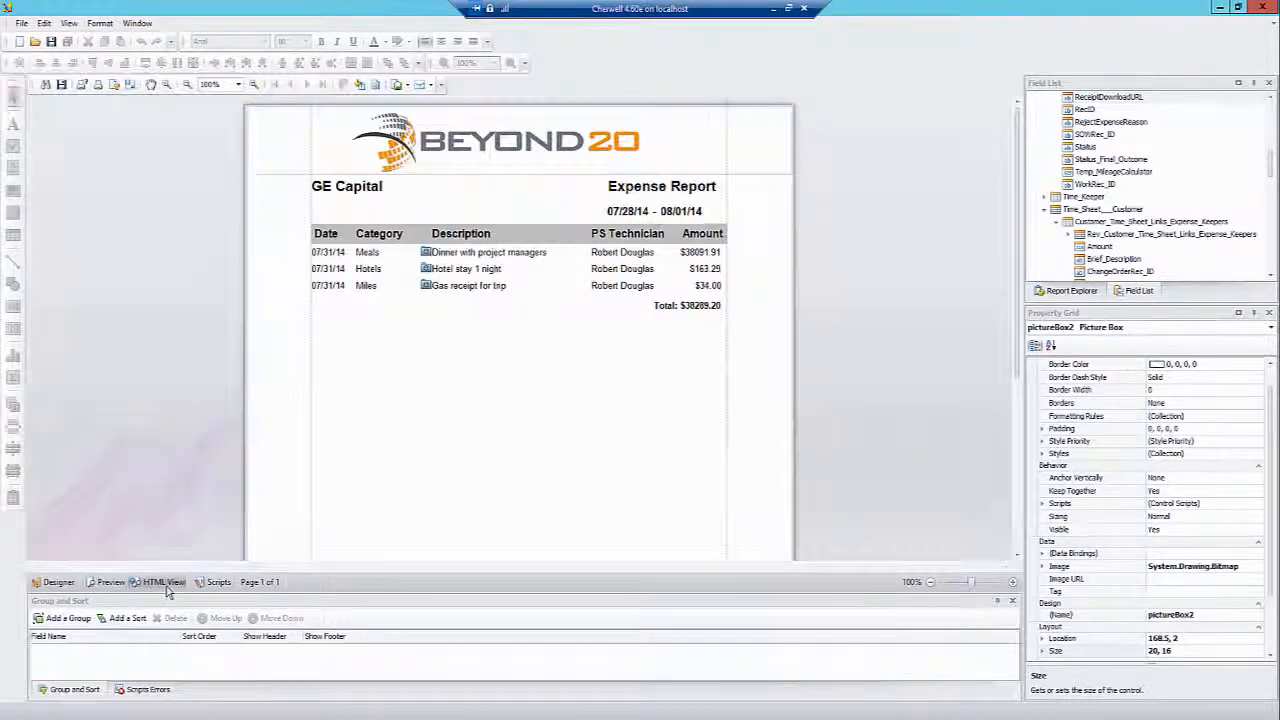
# Check the receipt link in HTML View, then return to the Designer layout
pyautogui.click(164, 582)
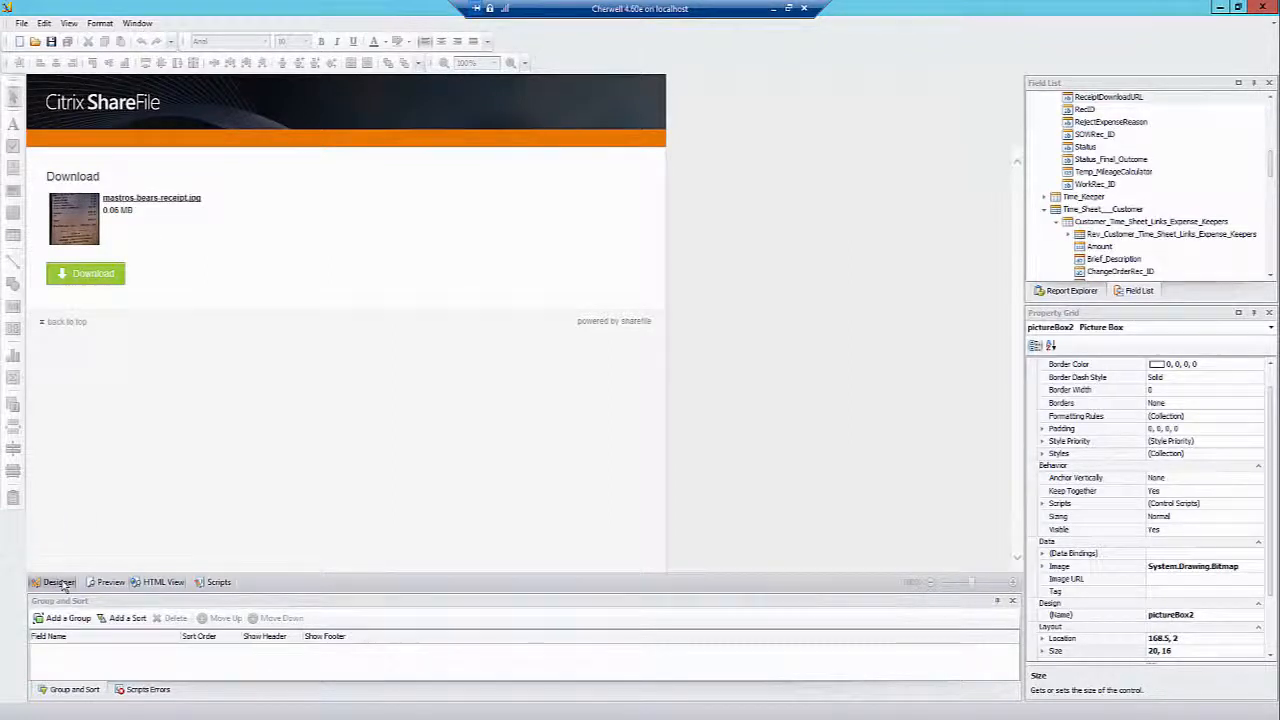
pyautogui.click(56, 582)
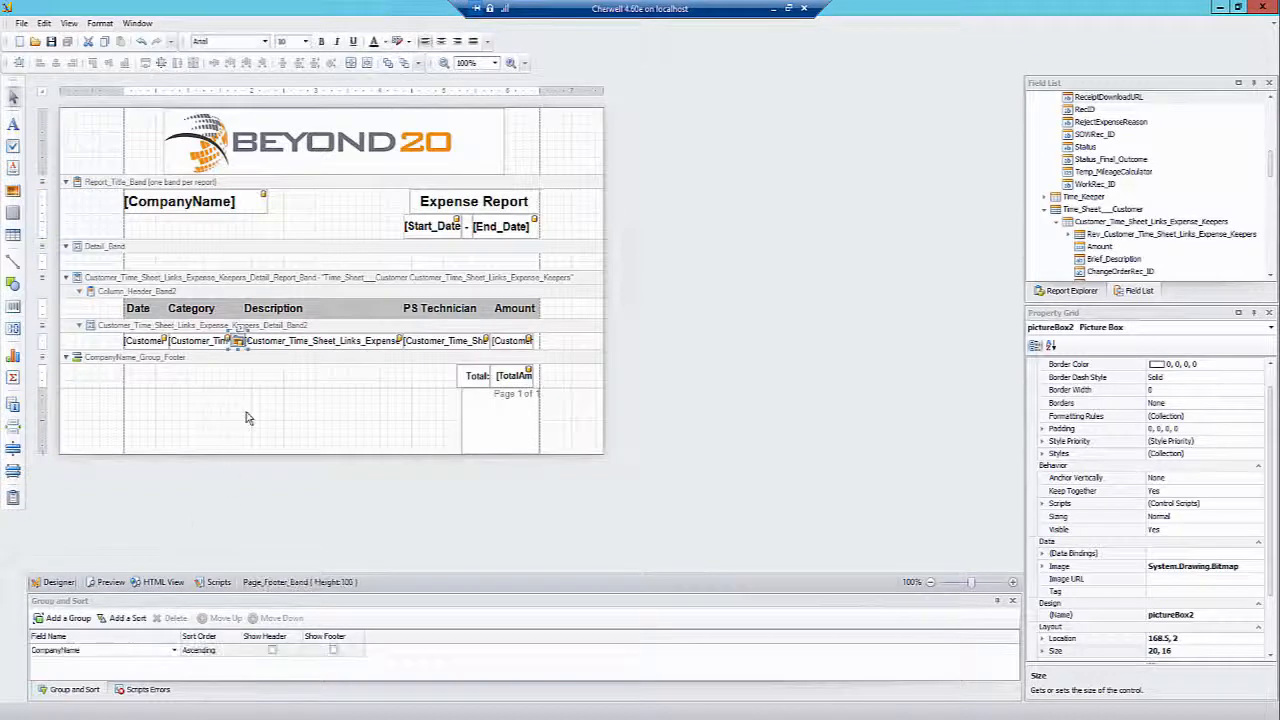